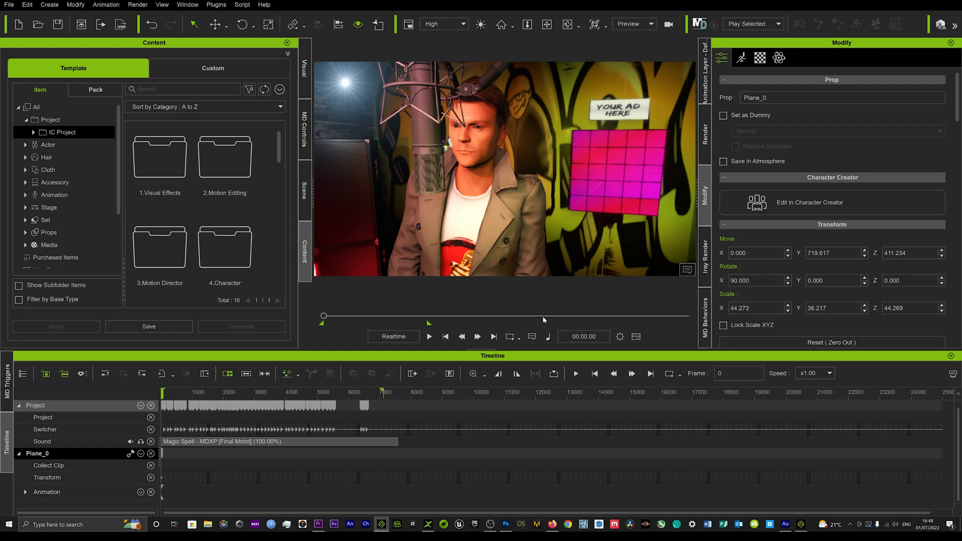
mouse_move(592, 452)
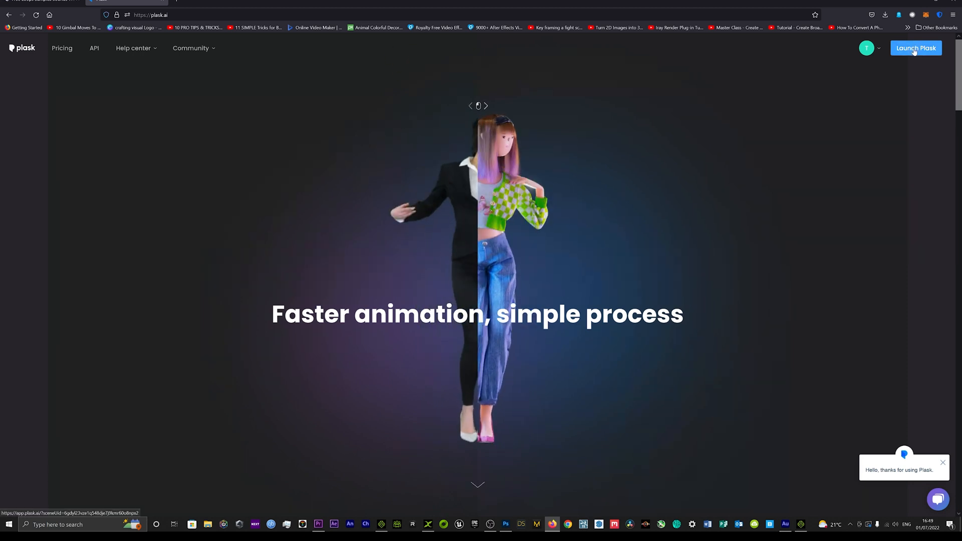
Launch the Plask editor and pick the source video through the Library import
click(915, 48)
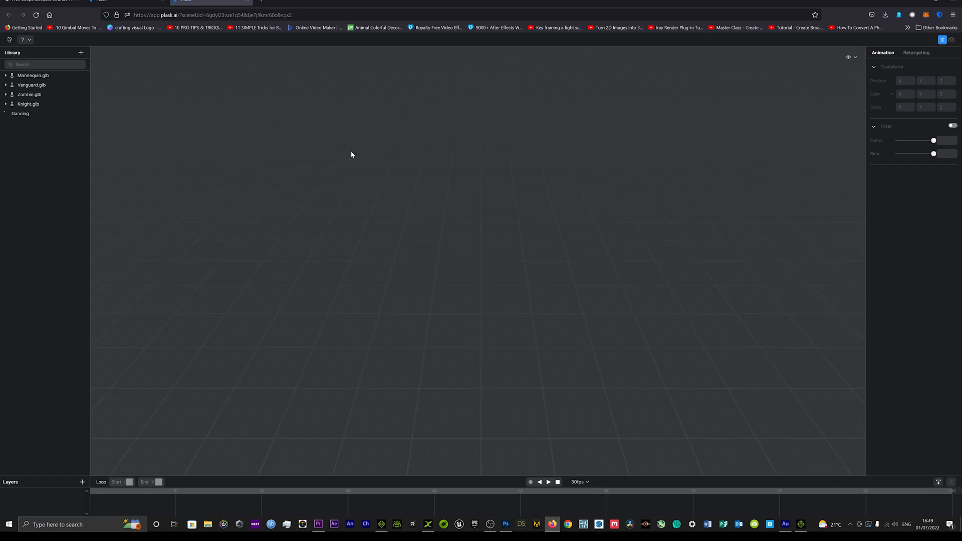
mouse_move(518, 283)
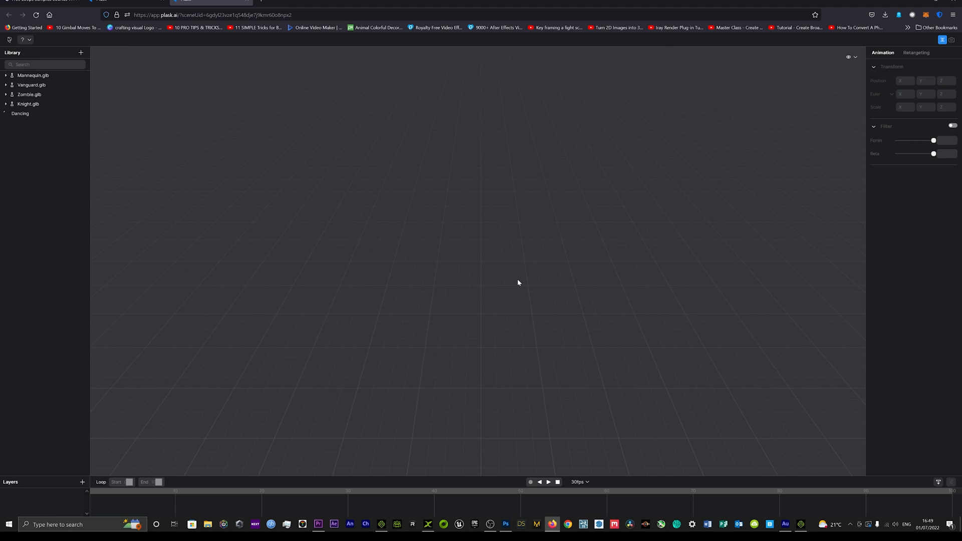
mouse_move(215, 109)
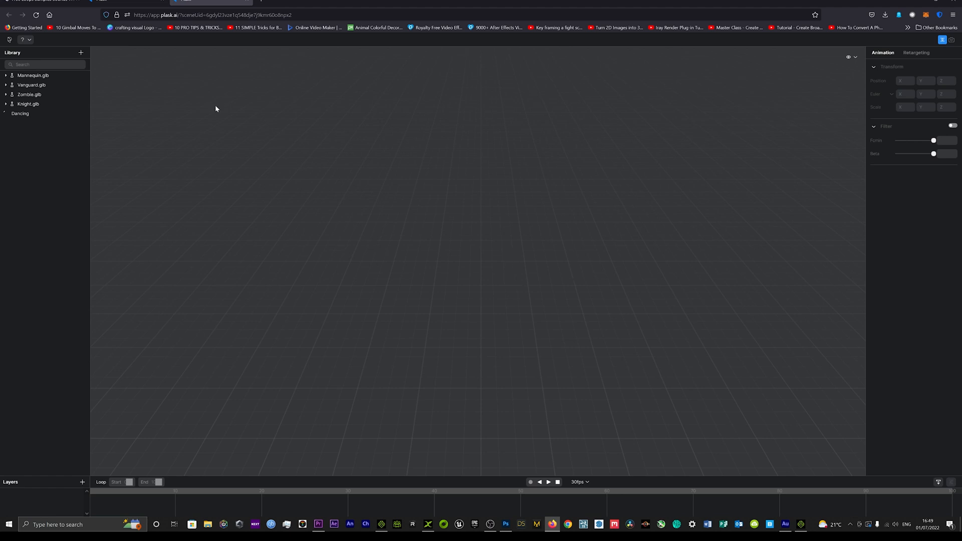
click(80, 52)
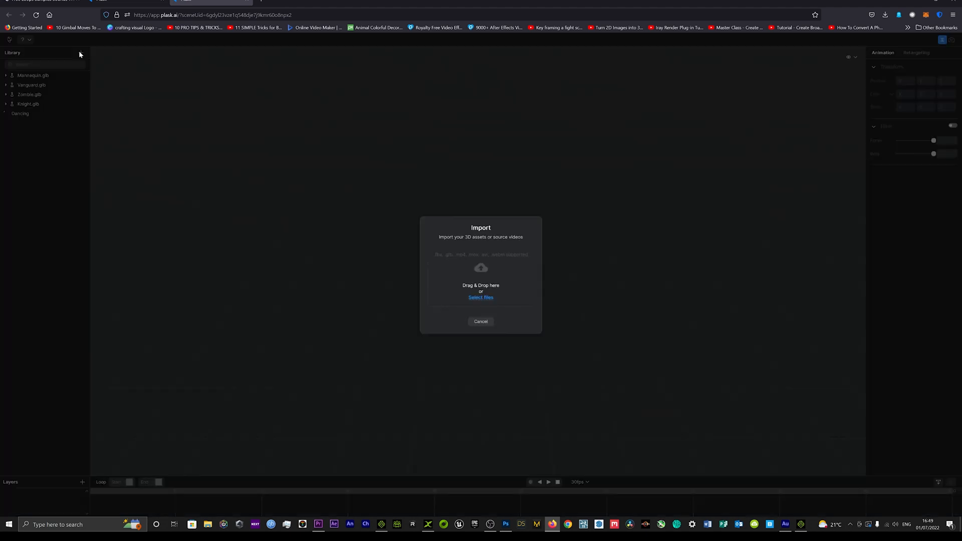
click(480, 298)
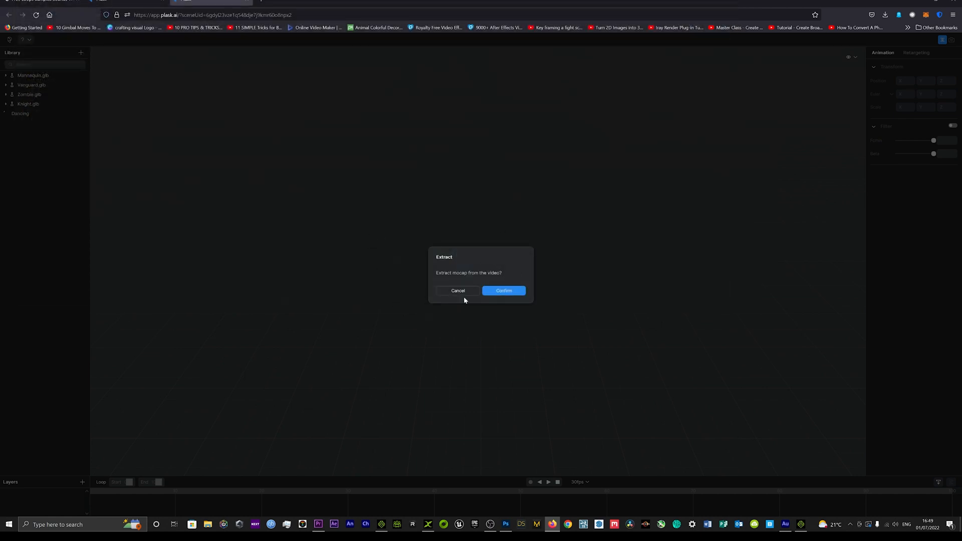
Confirm mocap extraction, then play and pause the green-screen video on its frame timeline
click(504, 291)
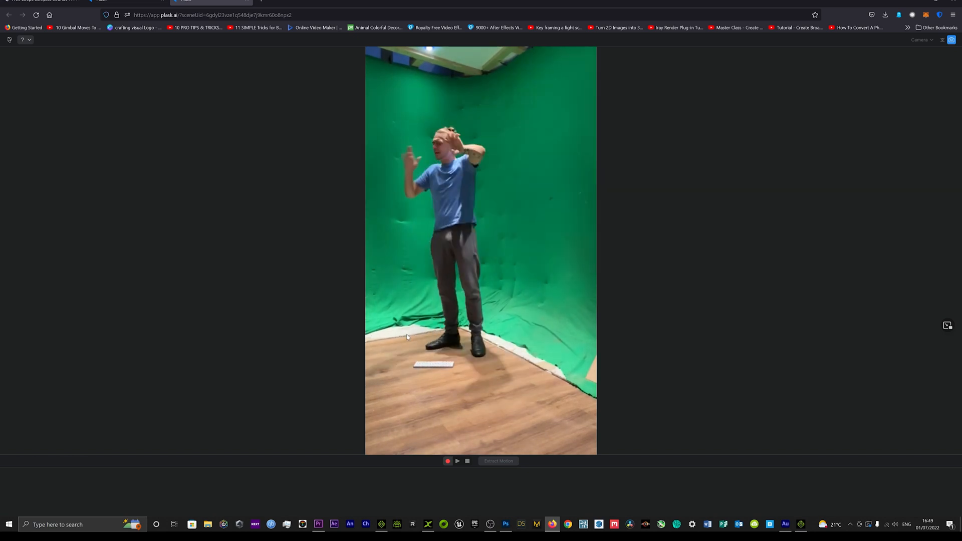
click(499, 461)
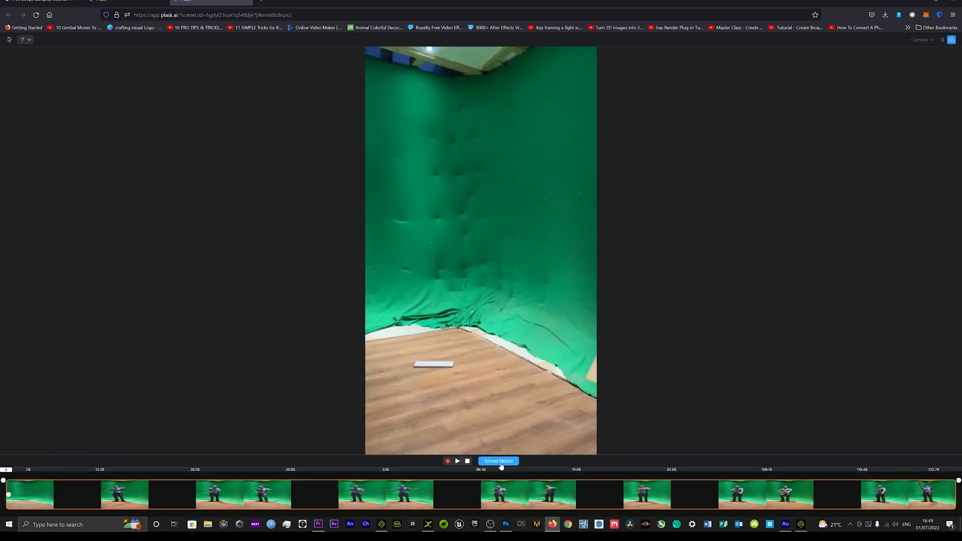
click(457, 462)
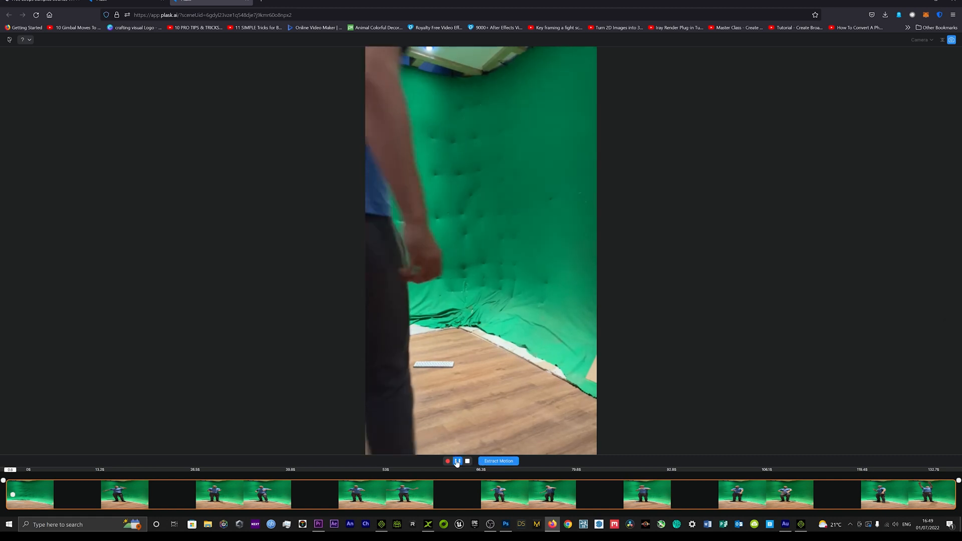
click(457, 461)
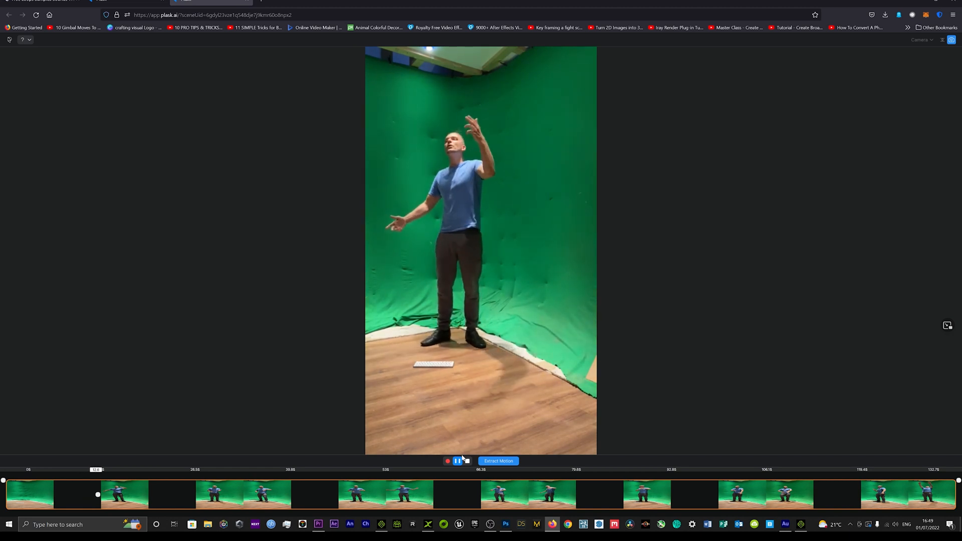
click(457, 461)
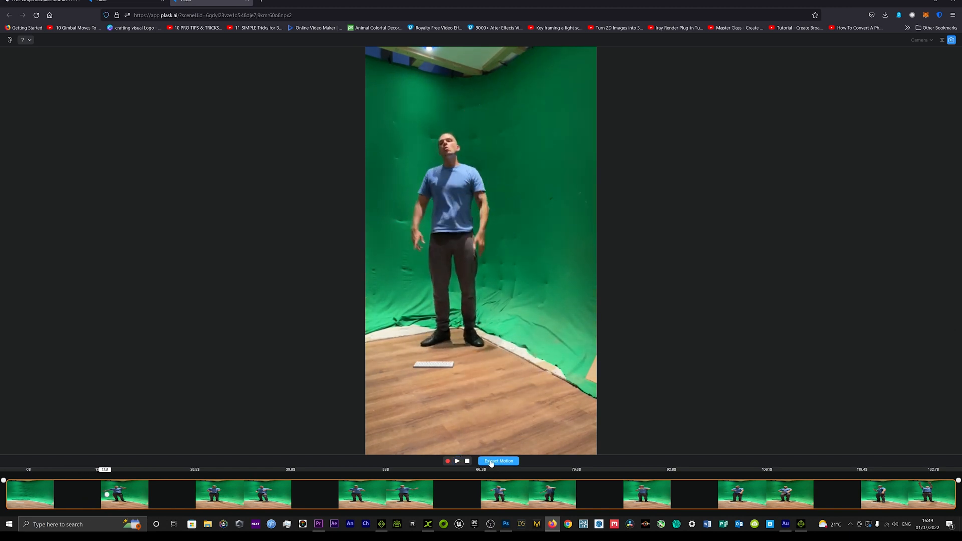
Start Extract Motion with the mocap named Rap and confirm to begin processing
click(498, 461)
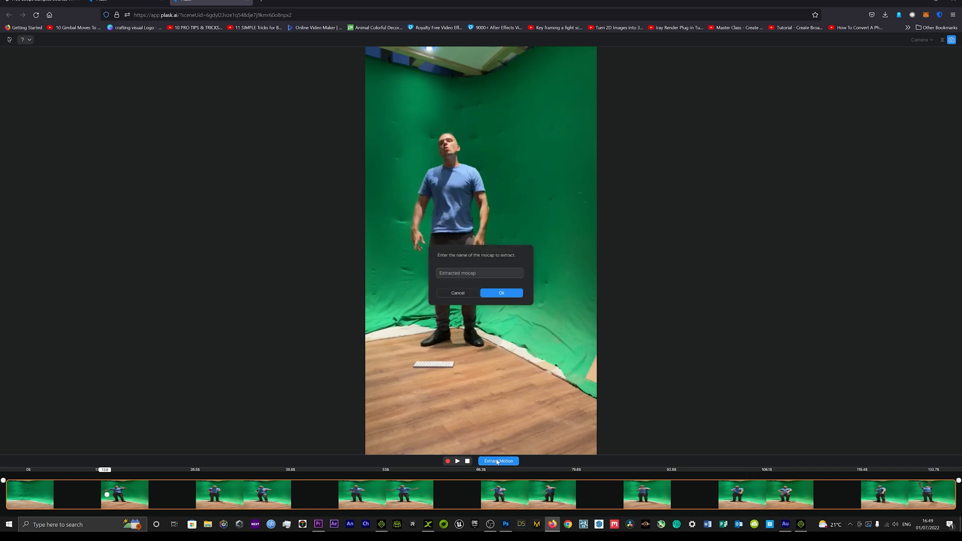
key(capslock)
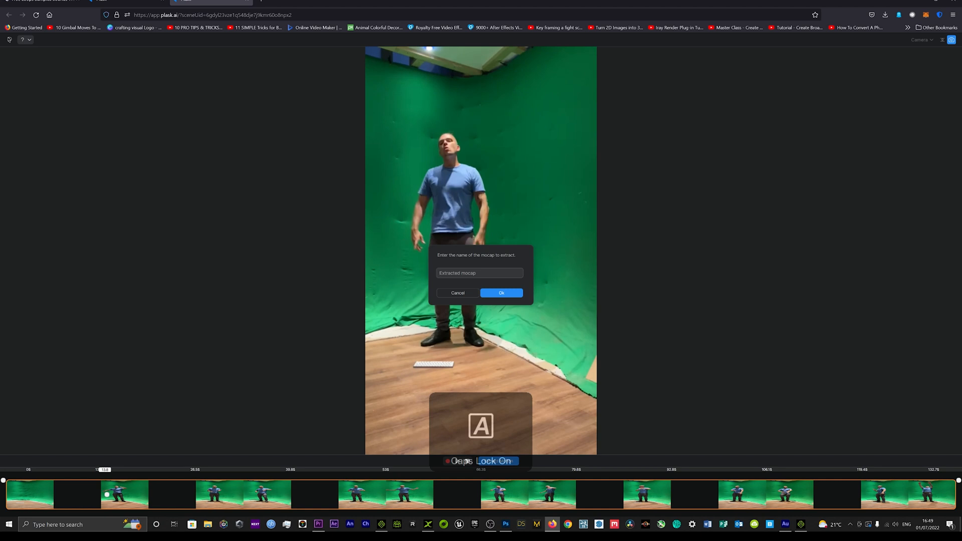
text(Rapi)
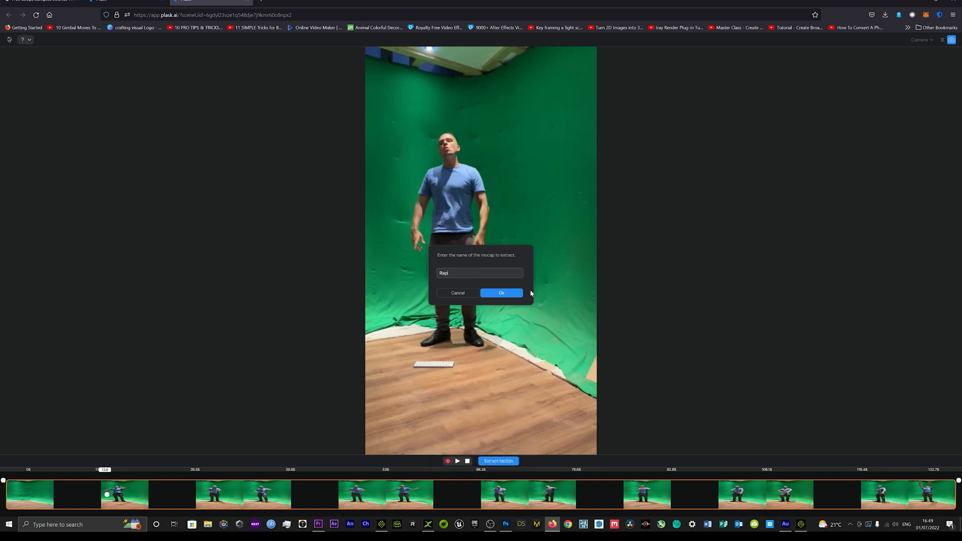
click(501, 292)
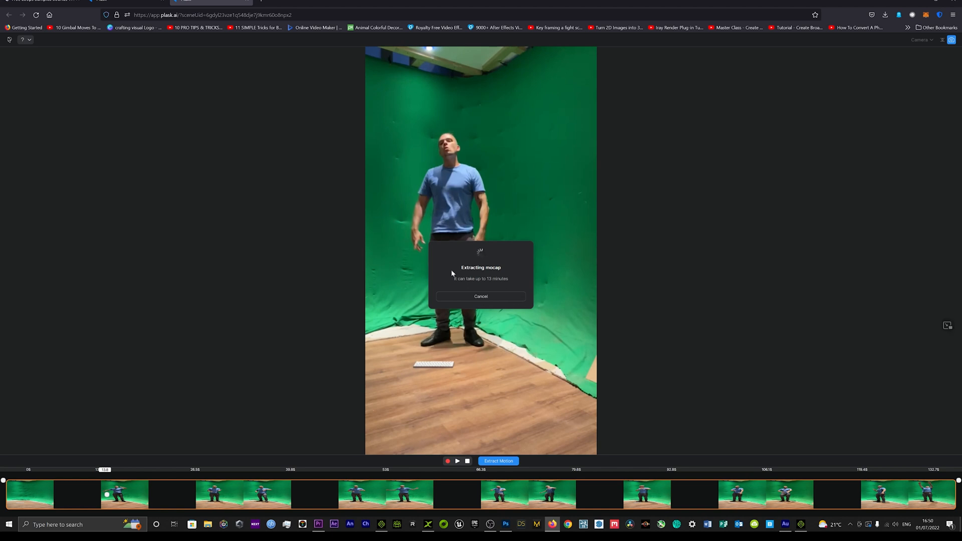
mouse_move(518, 295)
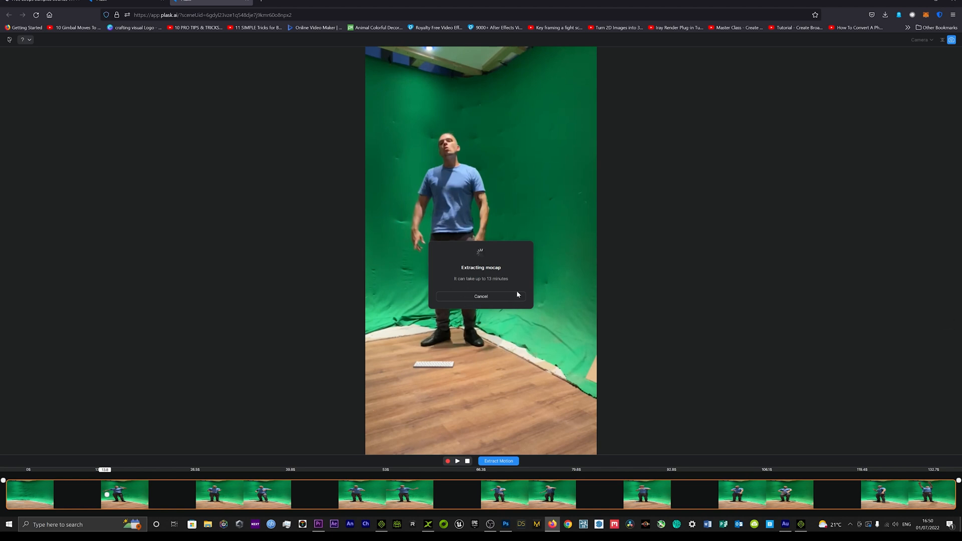
mouse_move(437, 298)
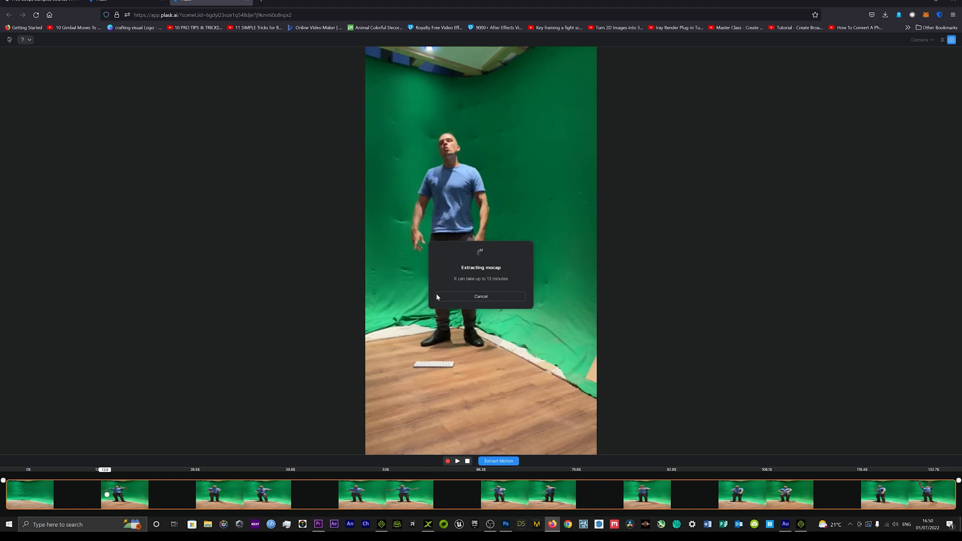
mouse_move(367, 299)
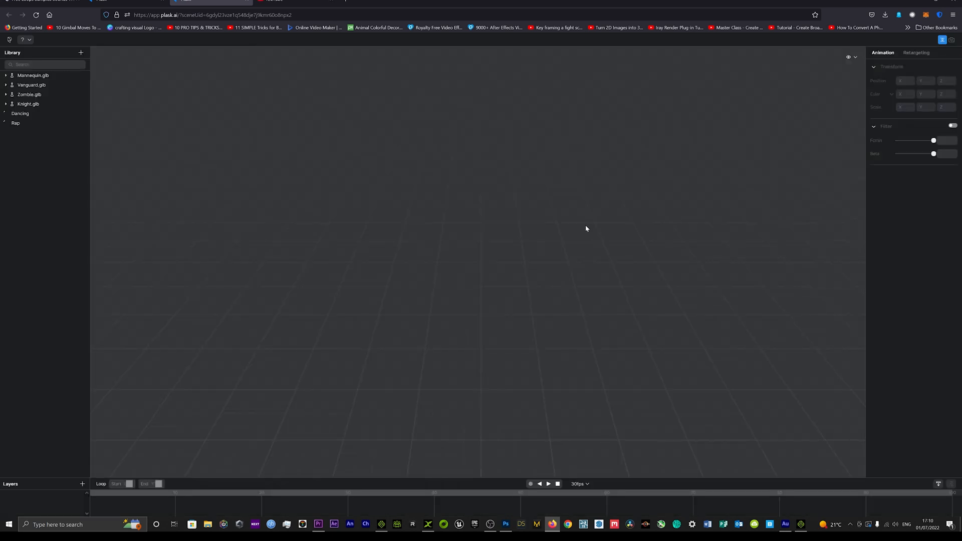
Select the finished Rap motion in the Library for the mannequin
click(16, 124)
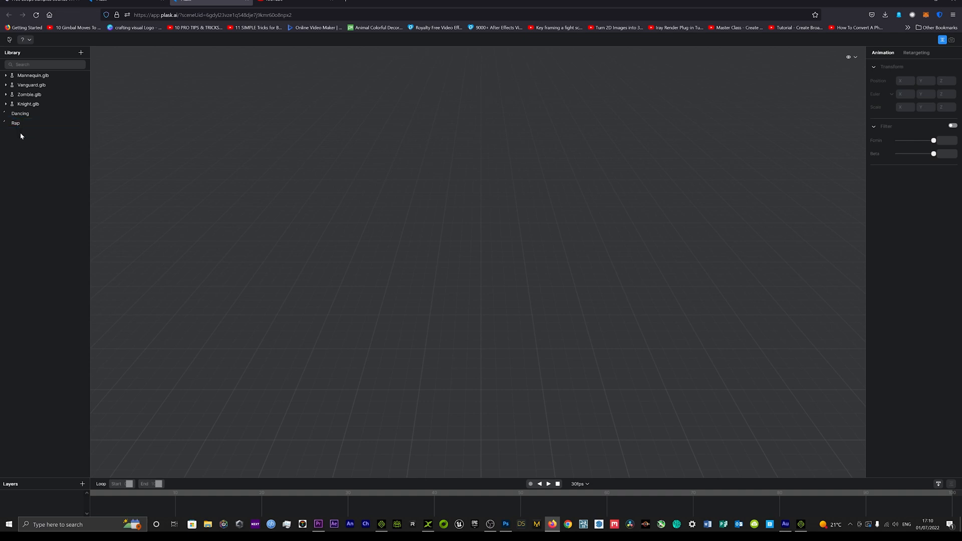
click(15, 122)
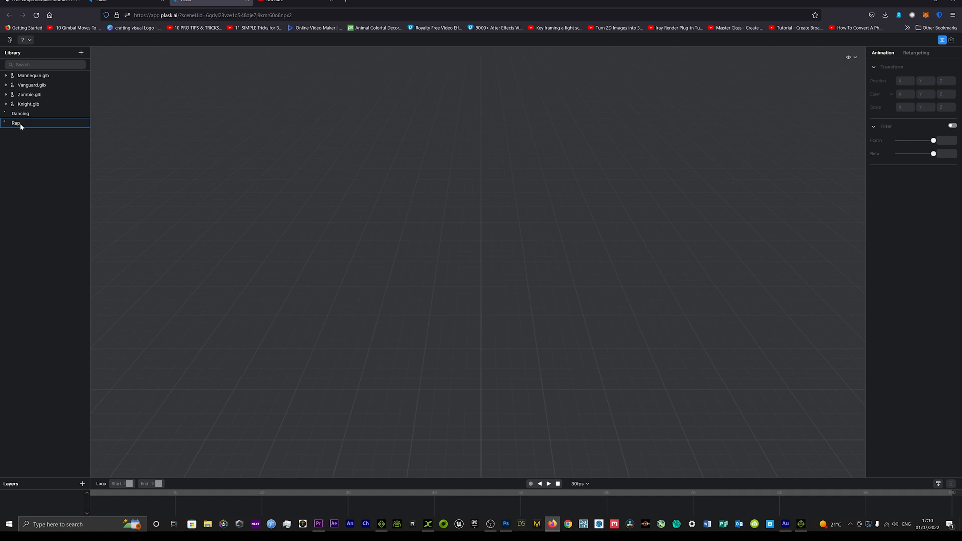
mouse_move(17, 126)
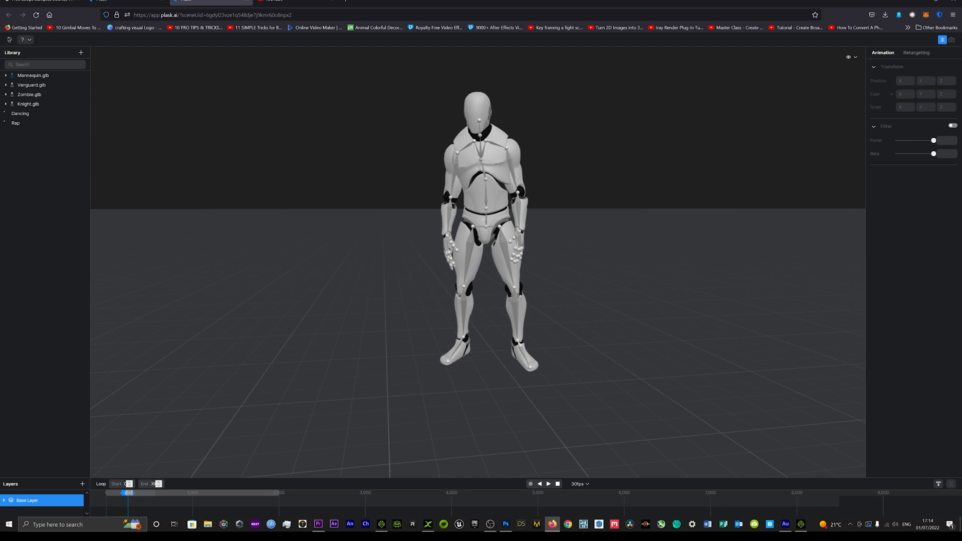
Play the Rap animation on the mannequin from the timeline
click(150, 484)
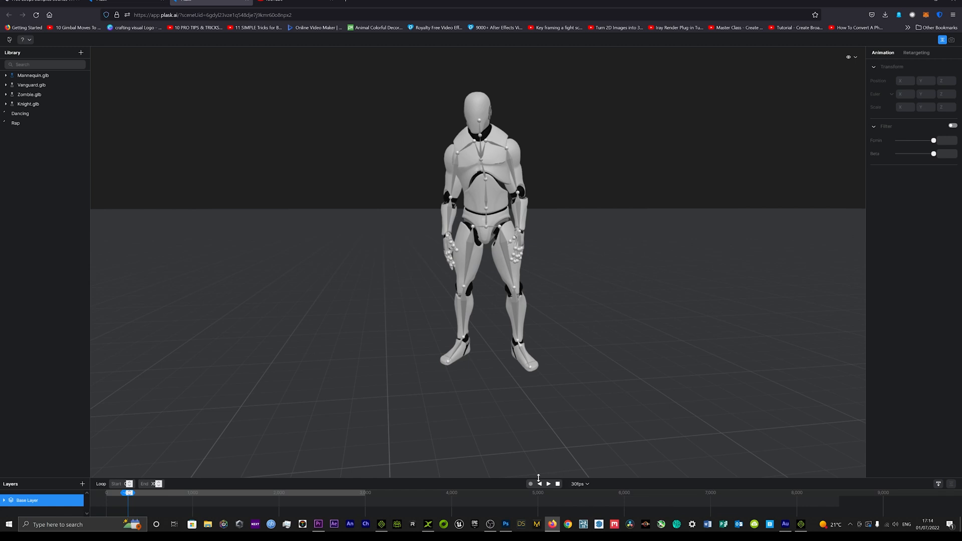
click(547, 483)
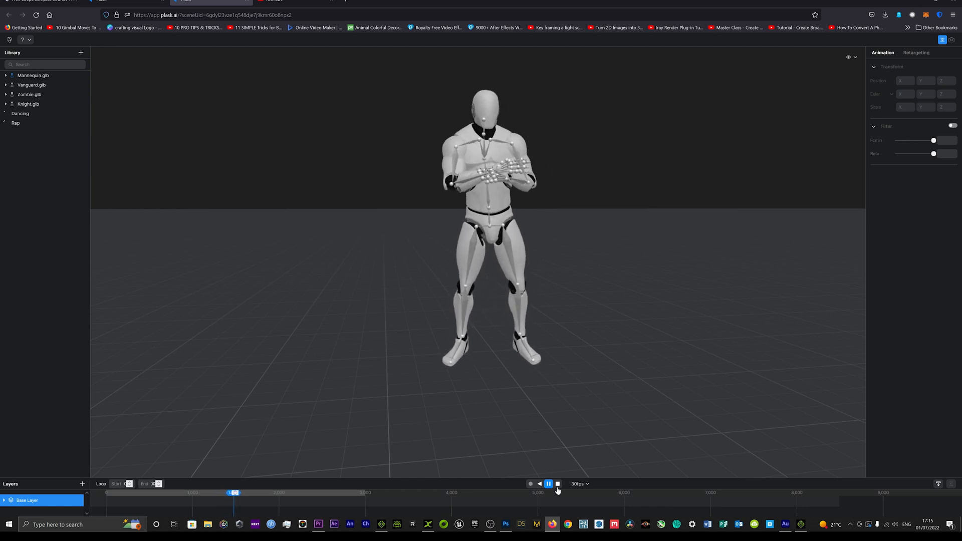
Stop playback and export the Rap motion from the Mannequin.glb model as an FBX file
click(547, 483)
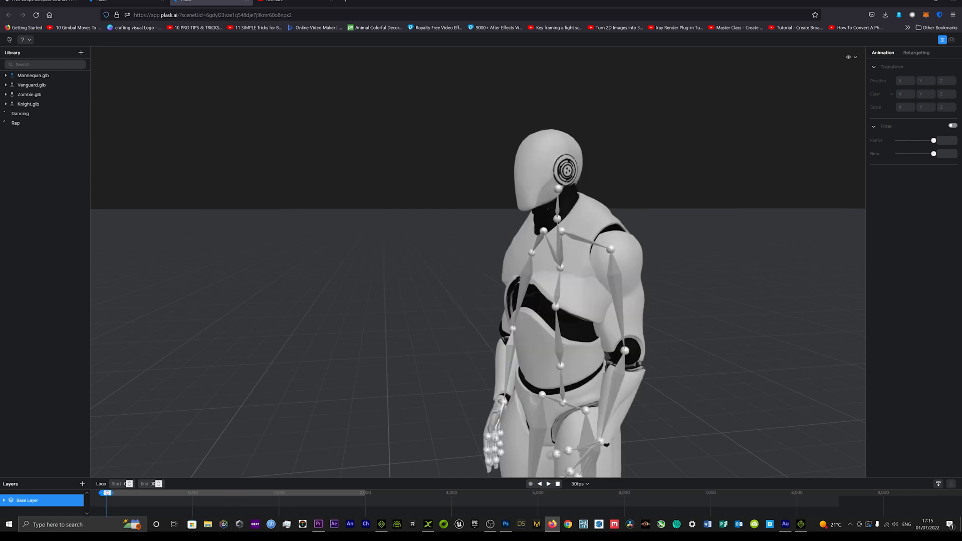
click(33, 75)
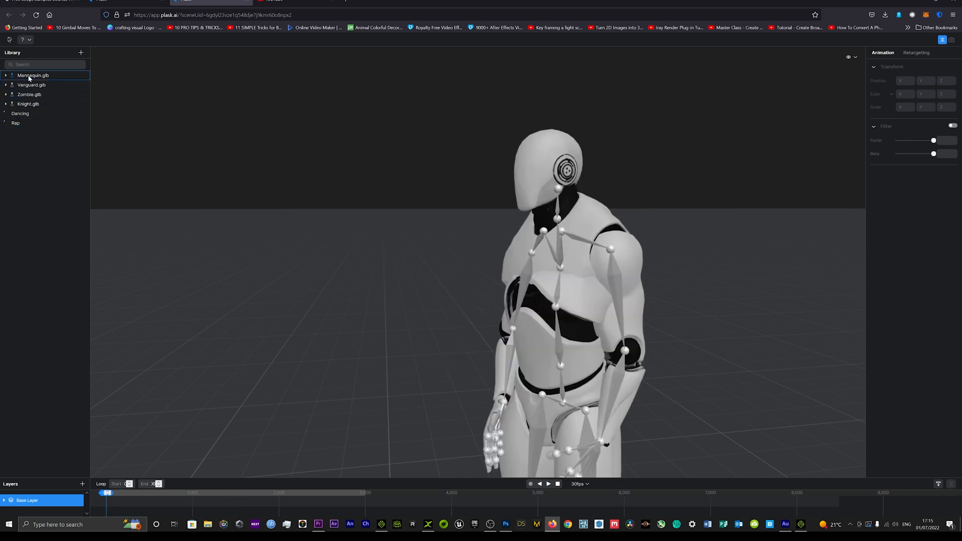
right_click(33, 75)
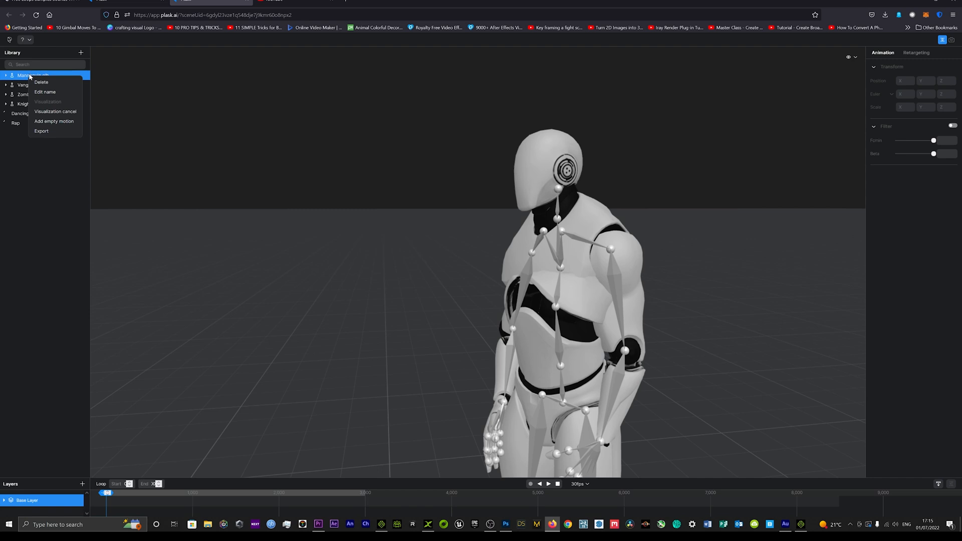
mouse_move(41, 130)
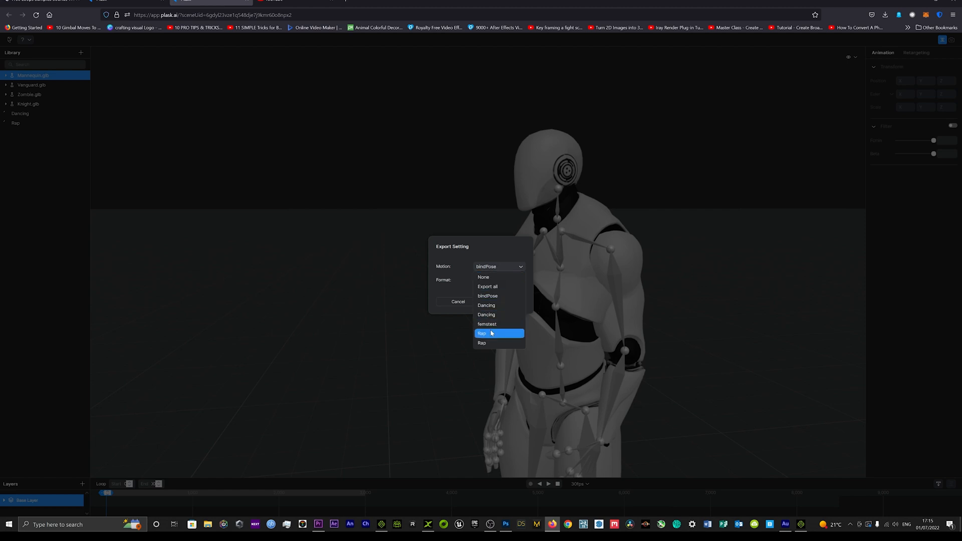
click(482, 333)
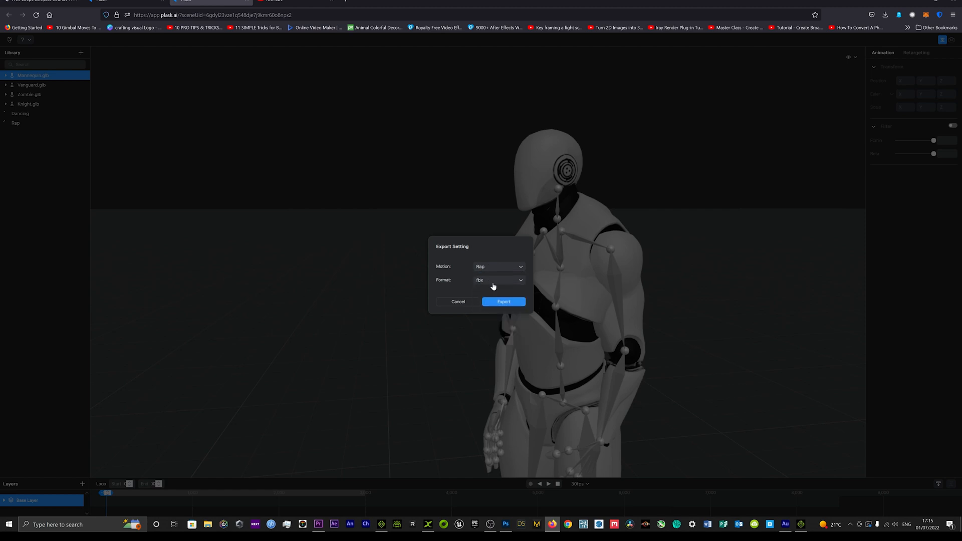
mouse_move(497, 275)
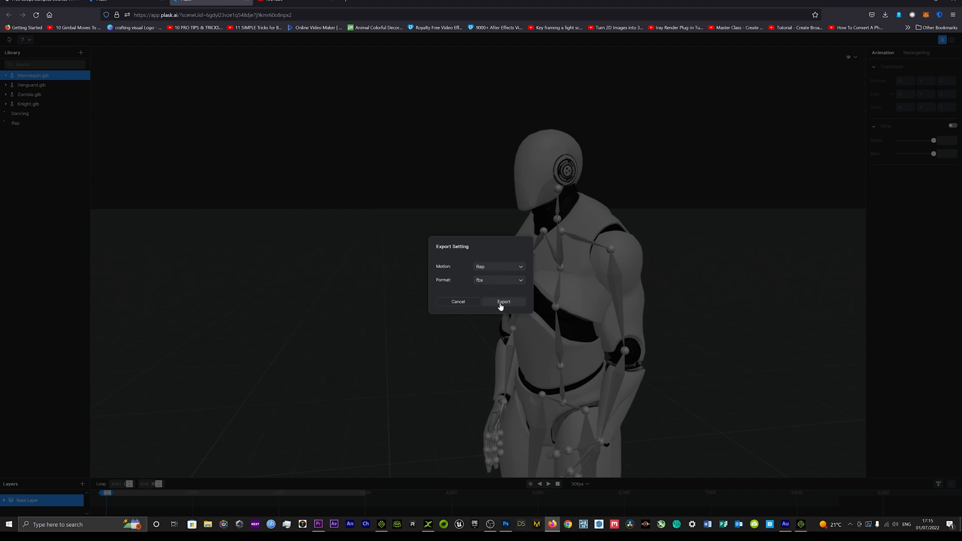
click(503, 302)
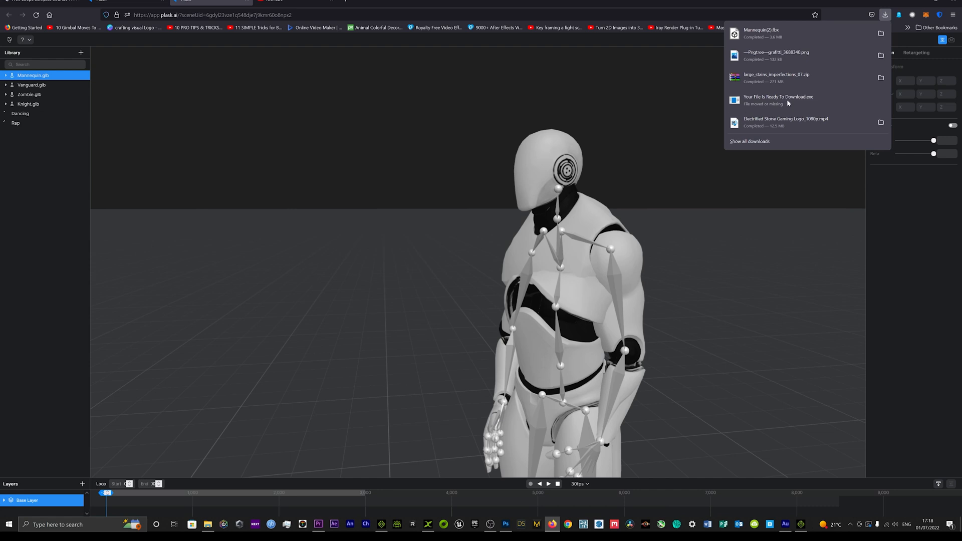
mouse_move(761, 33)
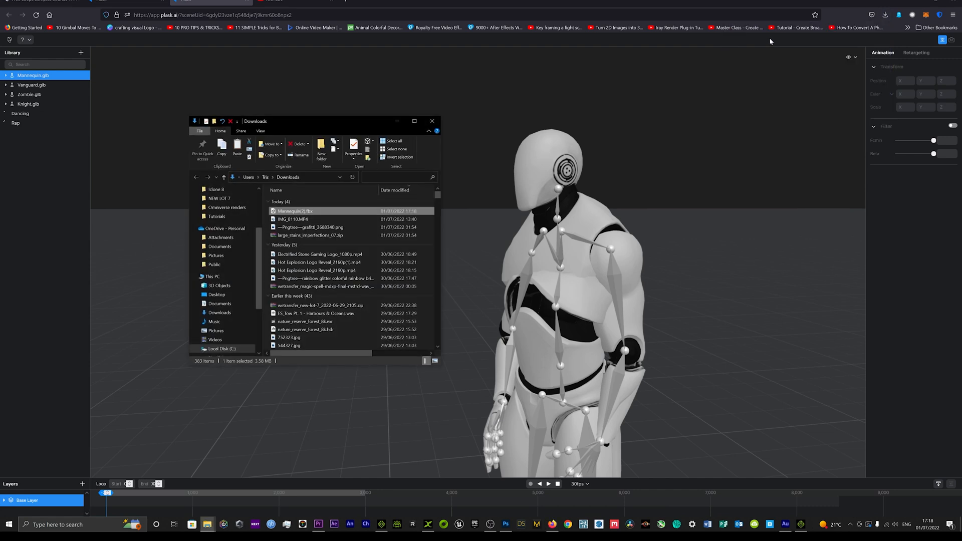
mouse_move(802, 53)
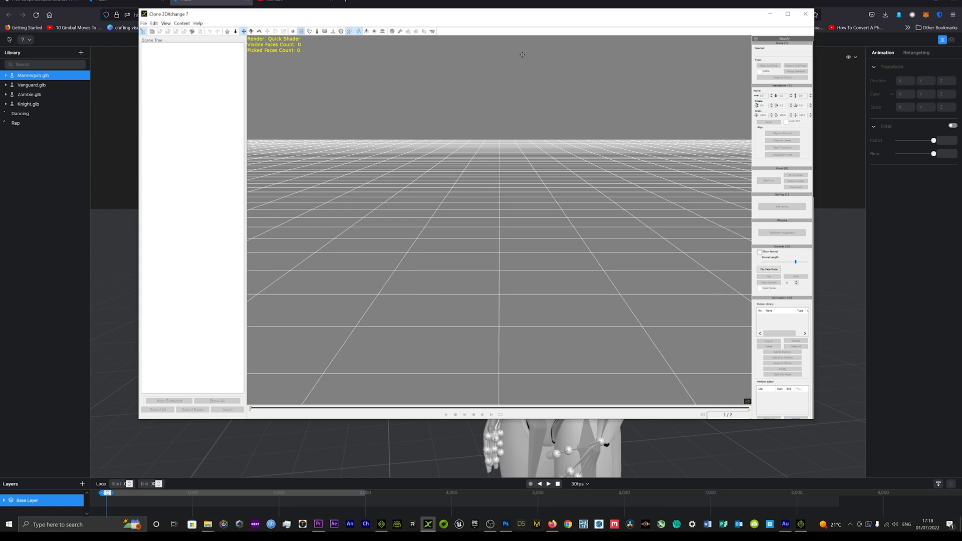
mouse_move(515, 64)
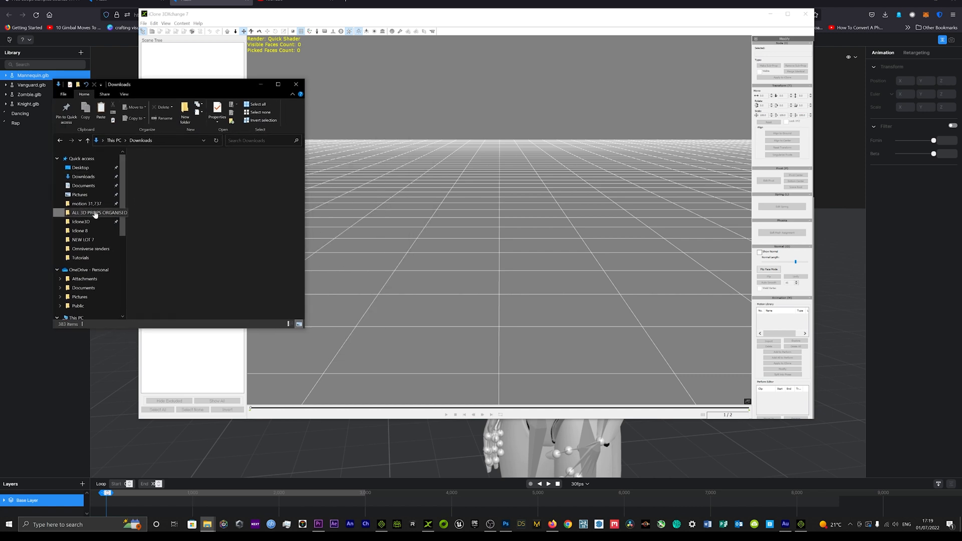
Drag the Plask Mocap Mannequin iAvatar from ALL 3D PROPS ORGANISED > PLASK MOTION into the 3DXchange viewport
double_click(98, 213)
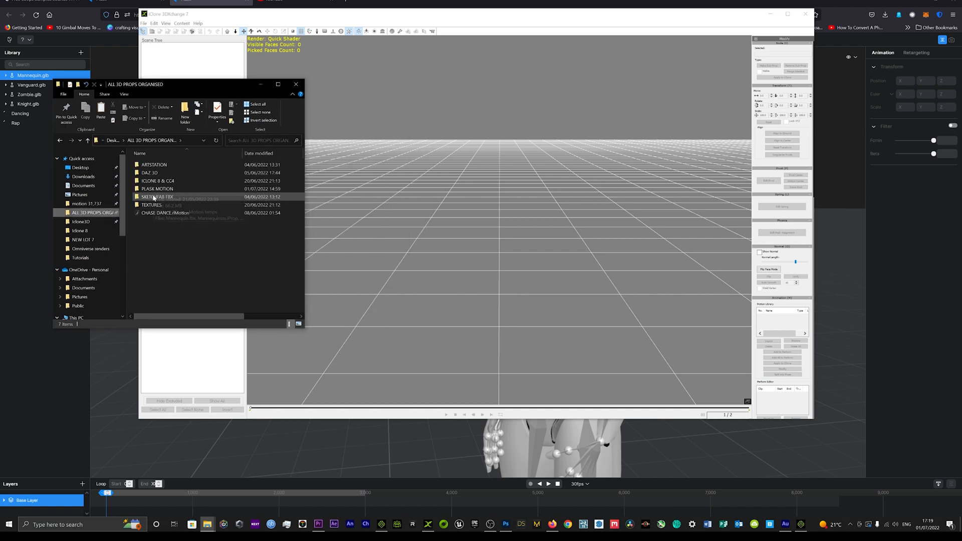
double_click(157, 189)
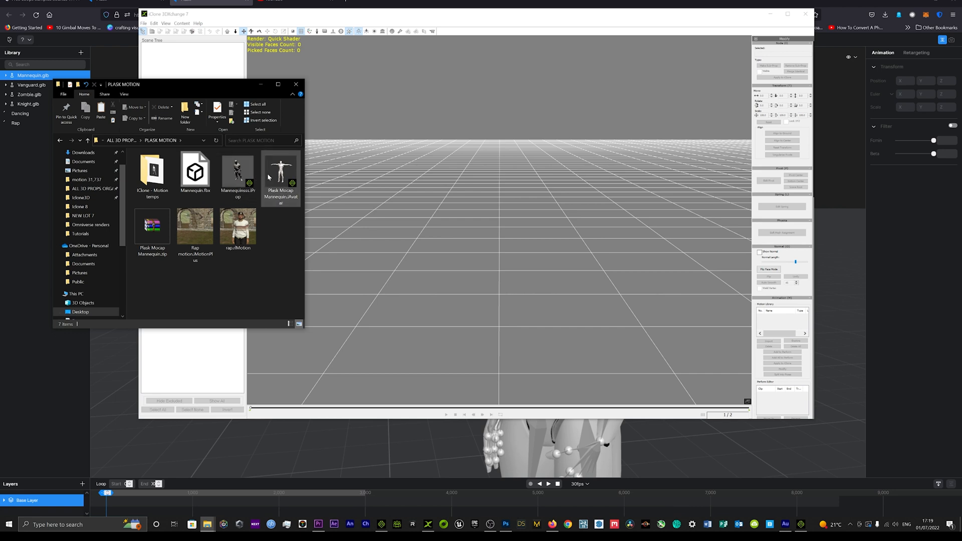
drag(281, 175, 472, 231)
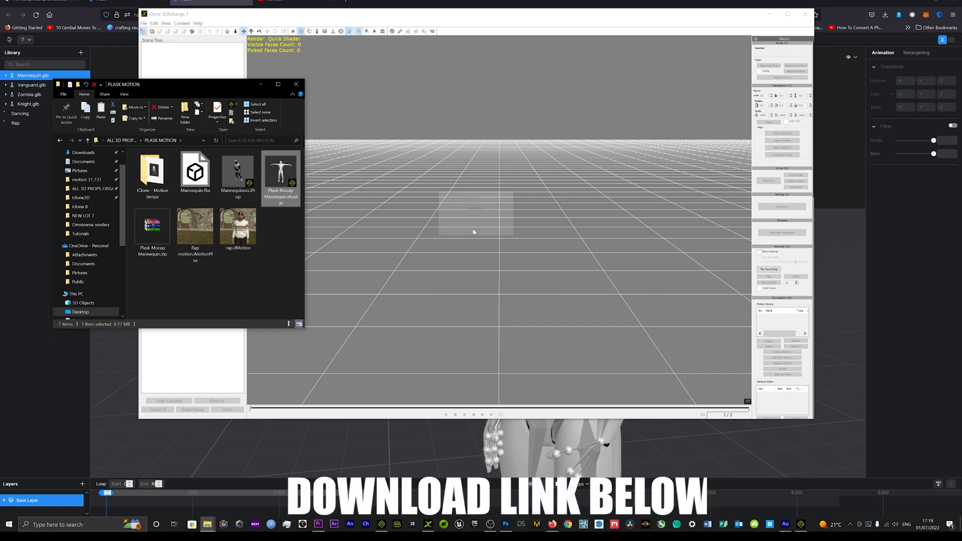
Load the mannequin avatar and begin importing the downloaded Mannequin(2).fbx motion onto it
double_click(280, 171)
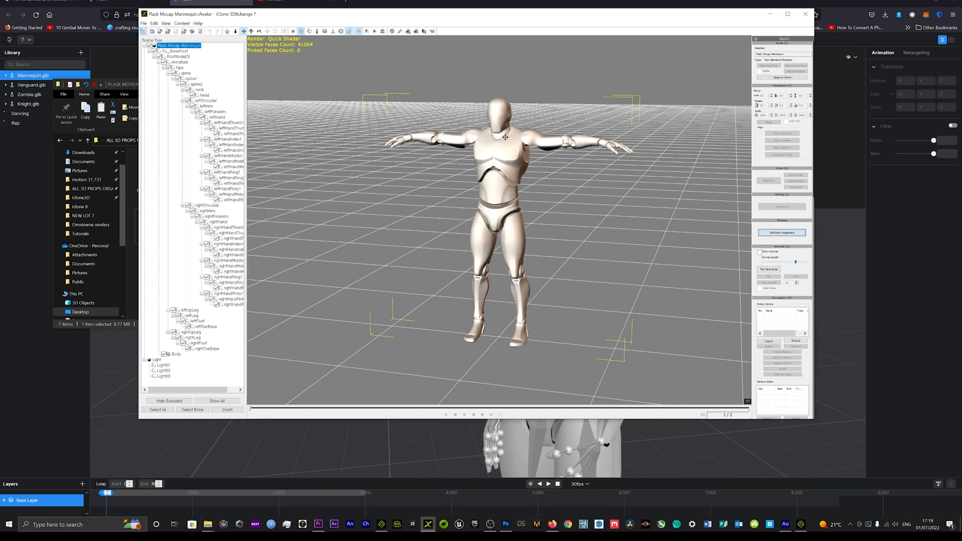
mouse_move(676, 278)
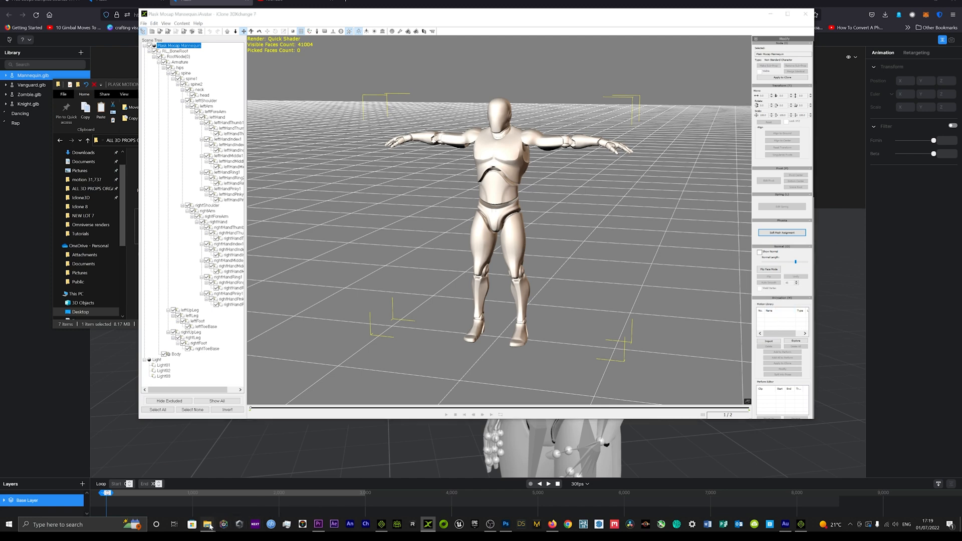
click(207, 524)
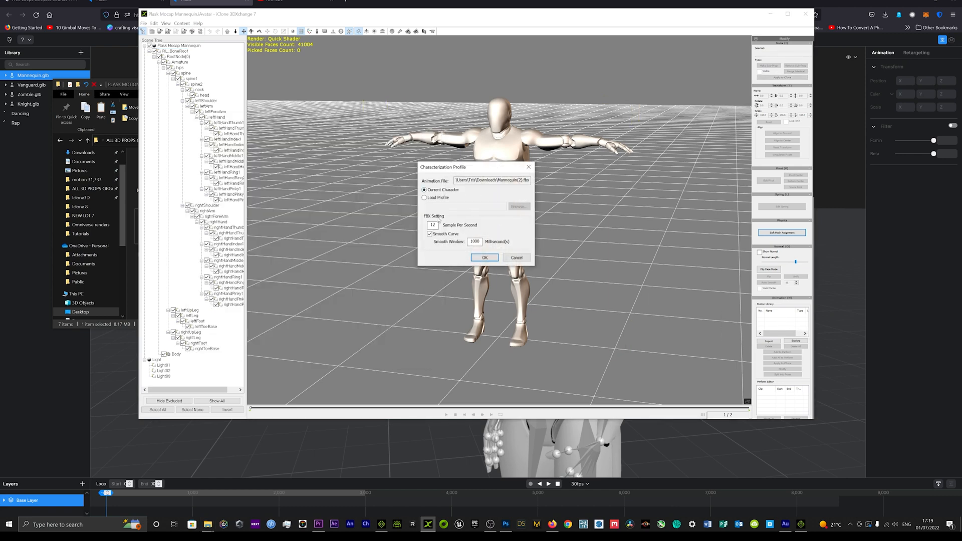
Accept the Characterization Profile and keep the imported motion as a perform named Rap
click(484, 258)
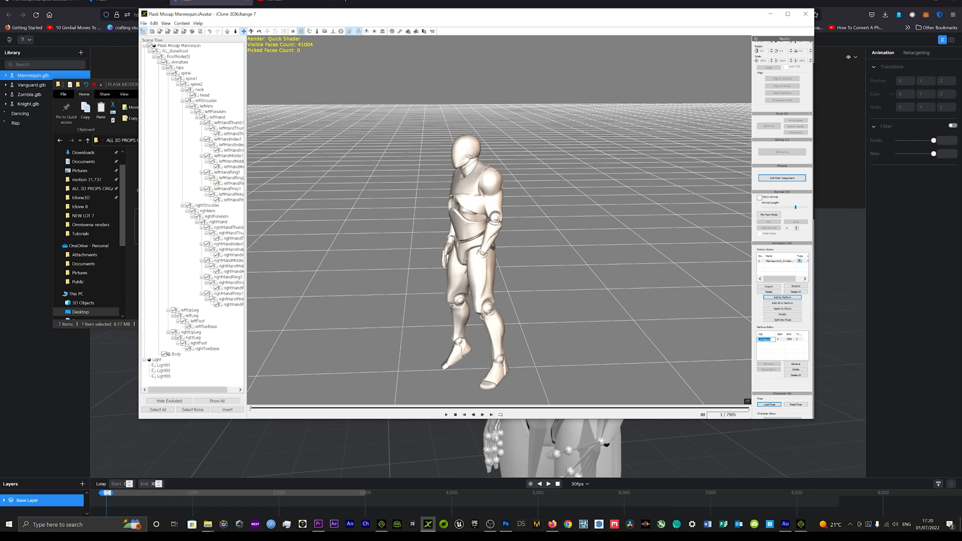
key(capslock)
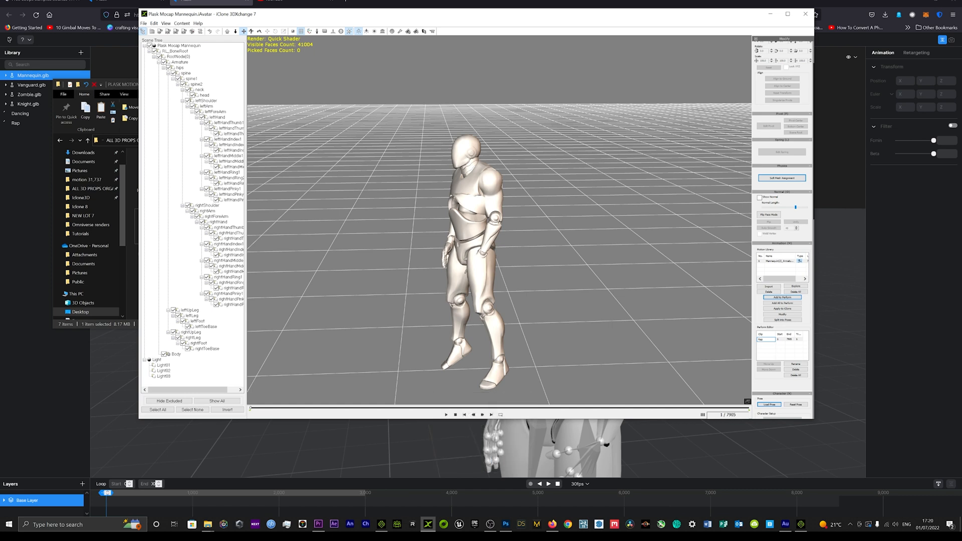
Export to iClone with Export Geometry unticked and the target iClone version chosen, running the export
click(766, 339)
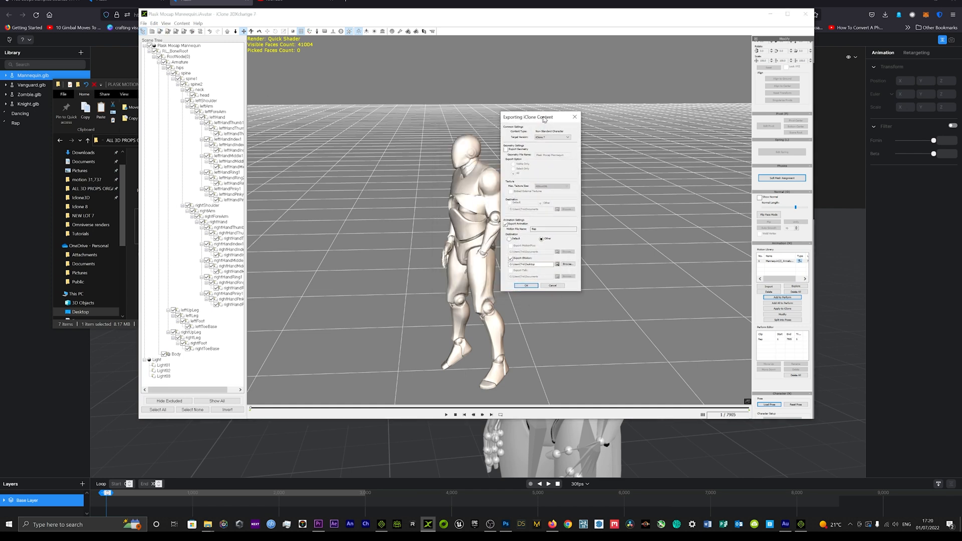
drag(543, 118, 581, 100)
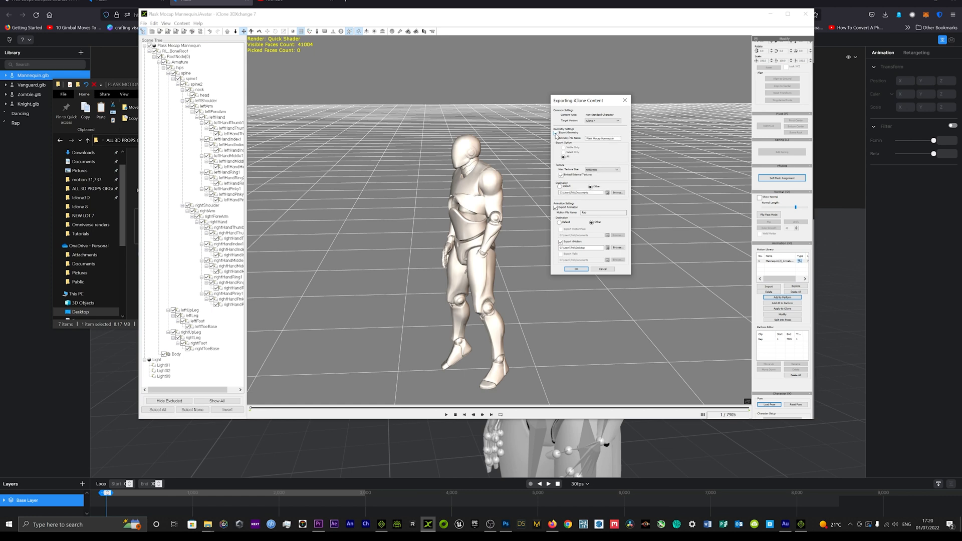
click(557, 132)
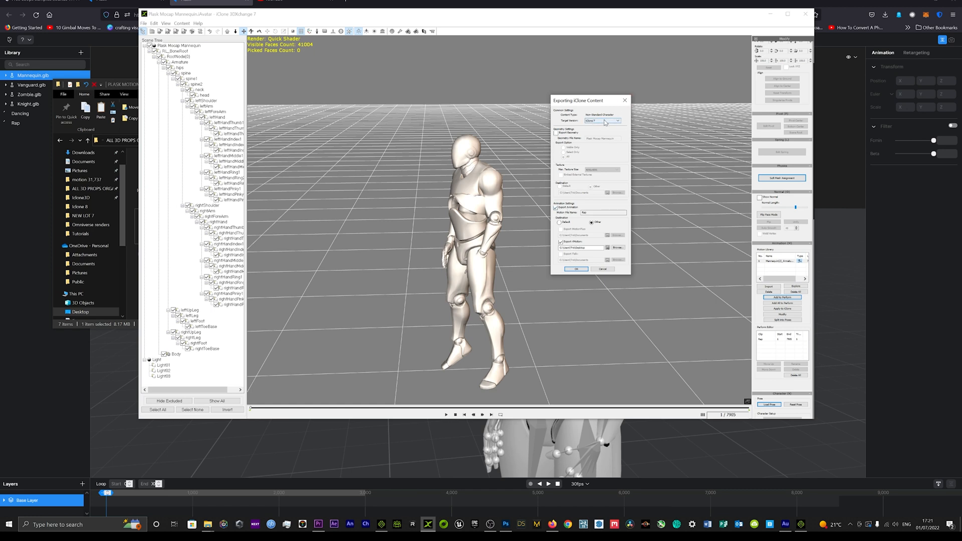
click(616, 120)
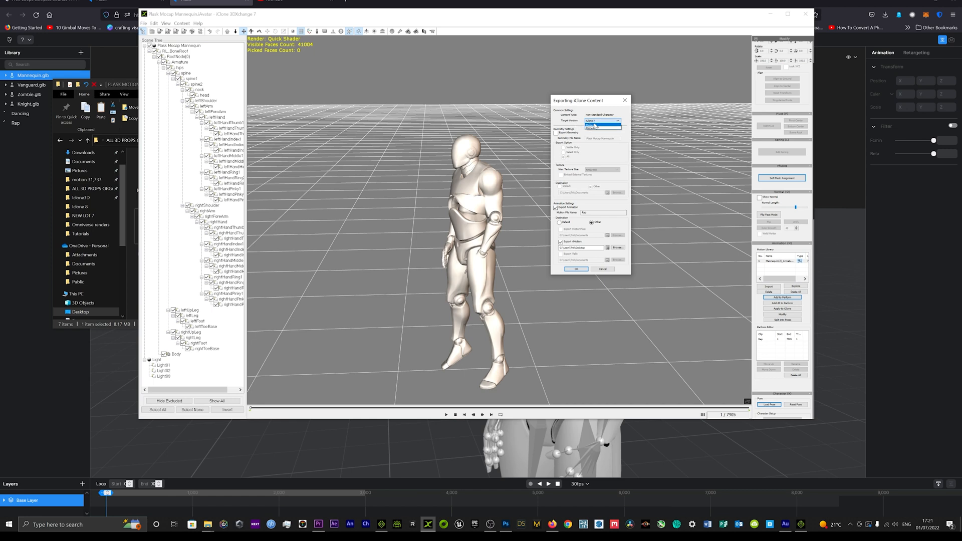
click(602, 128)
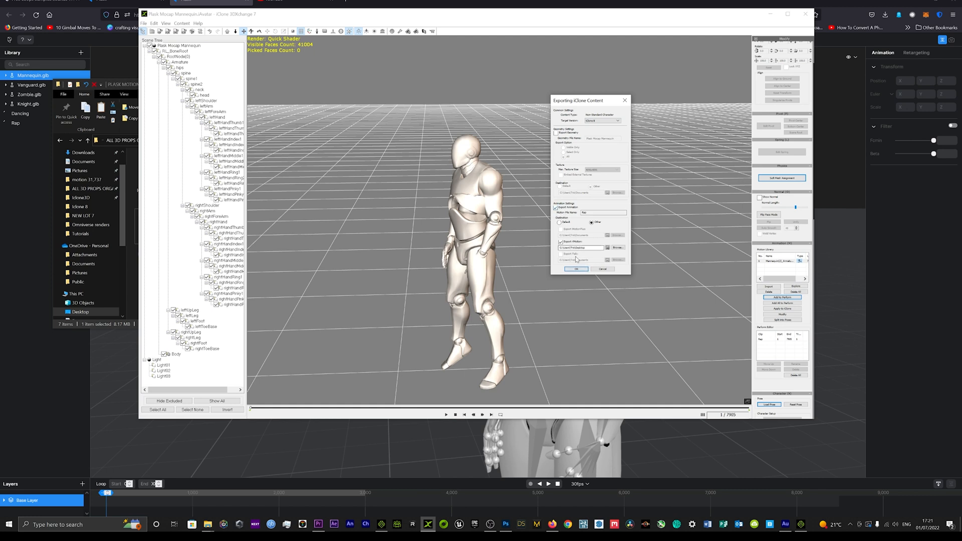
click(575, 269)
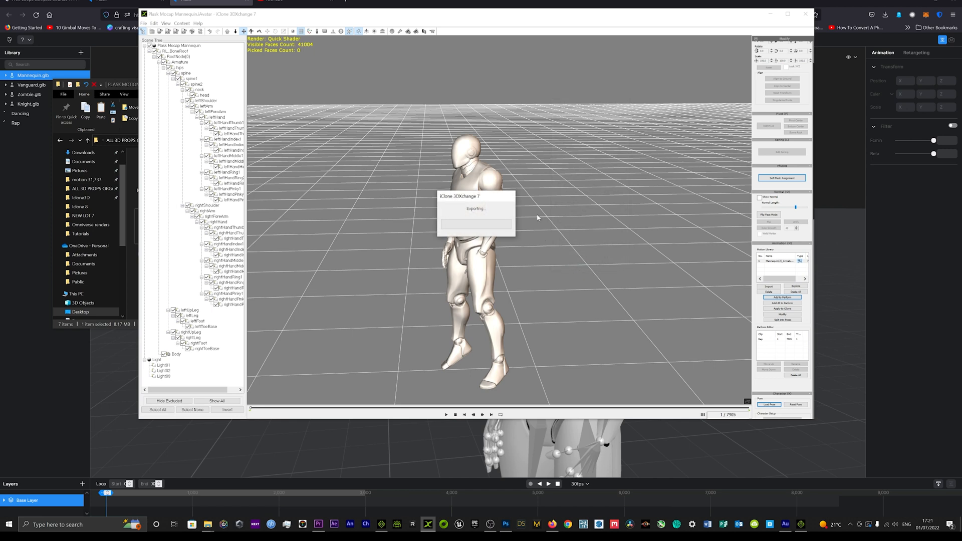
mouse_move(528, 198)
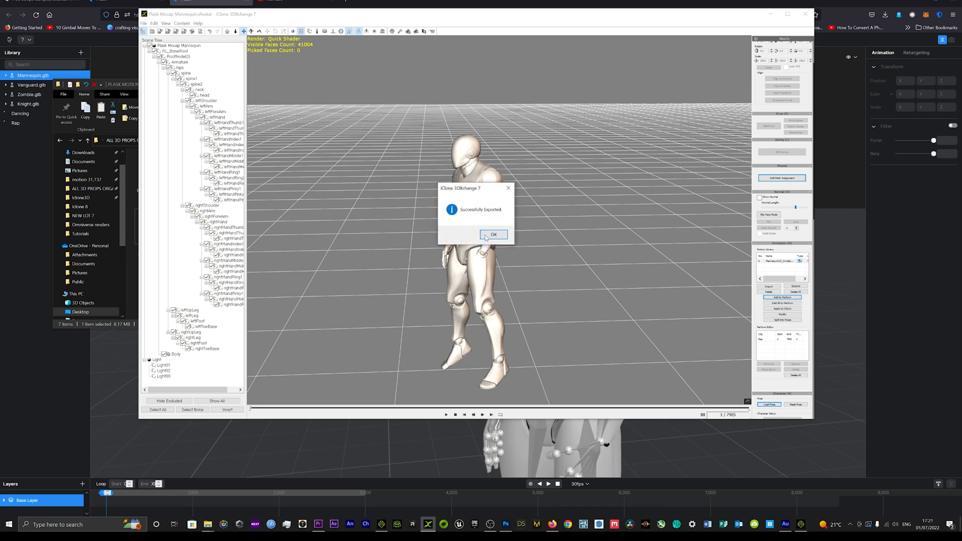
Drag Rap.iMotion from the Desktop folder onto the CC3_Base_Plus character in the viewport
click(493, 235)
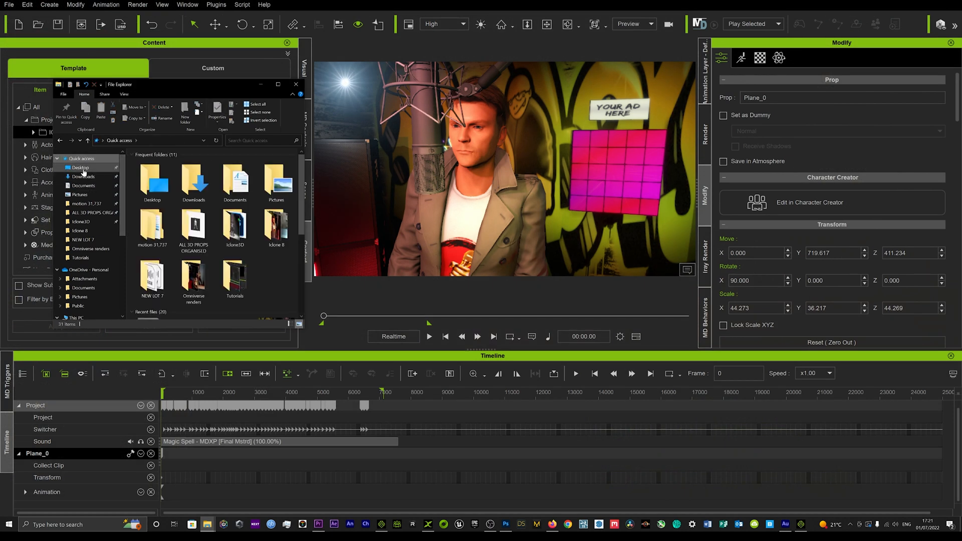
click(80, 168)
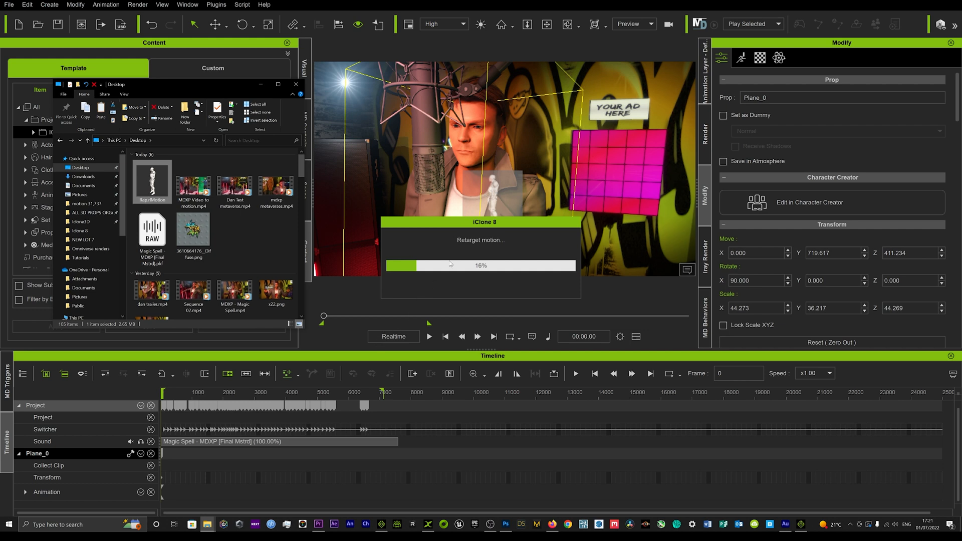
mouse_move(465, 242)
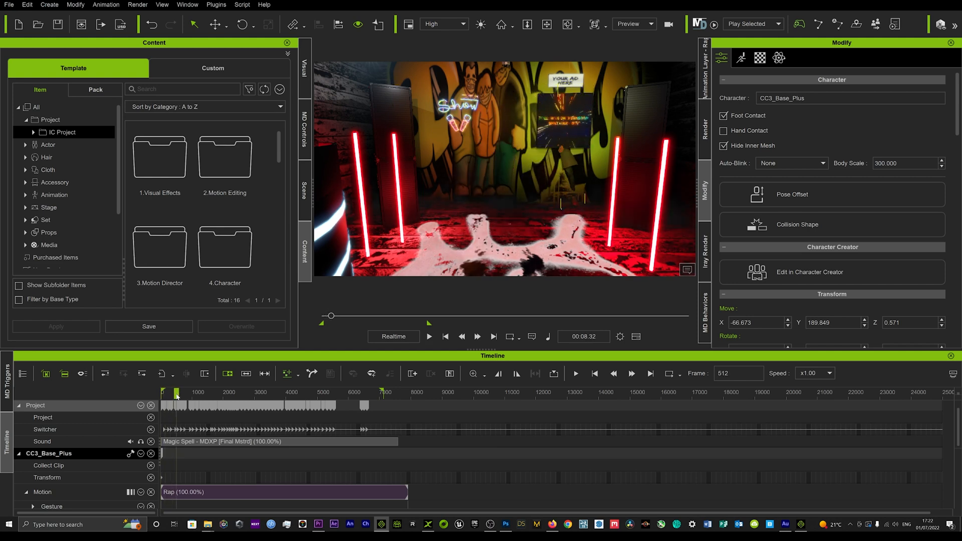
Preview the Rap_02 motion clip playing on the character in the graffiti scene
right_click(283, 492)
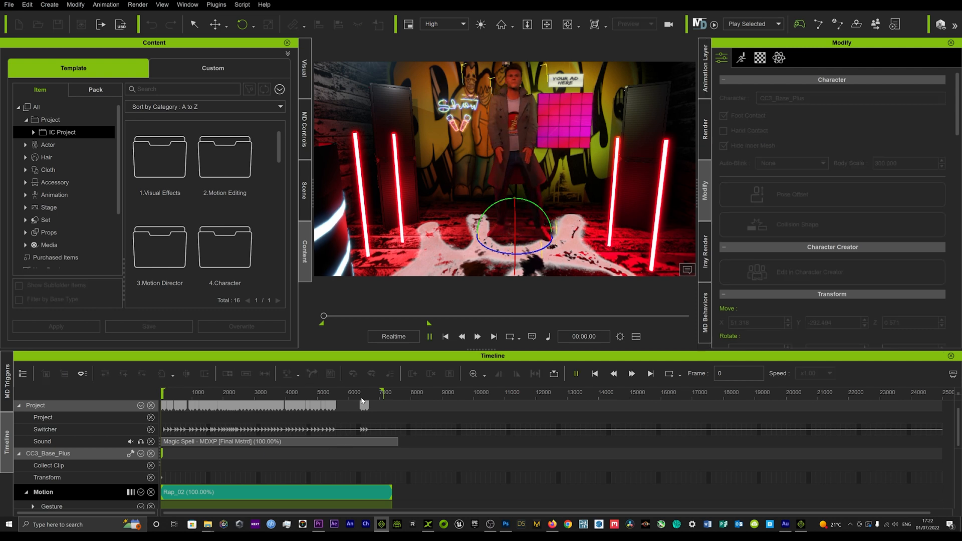
click(429, 337)
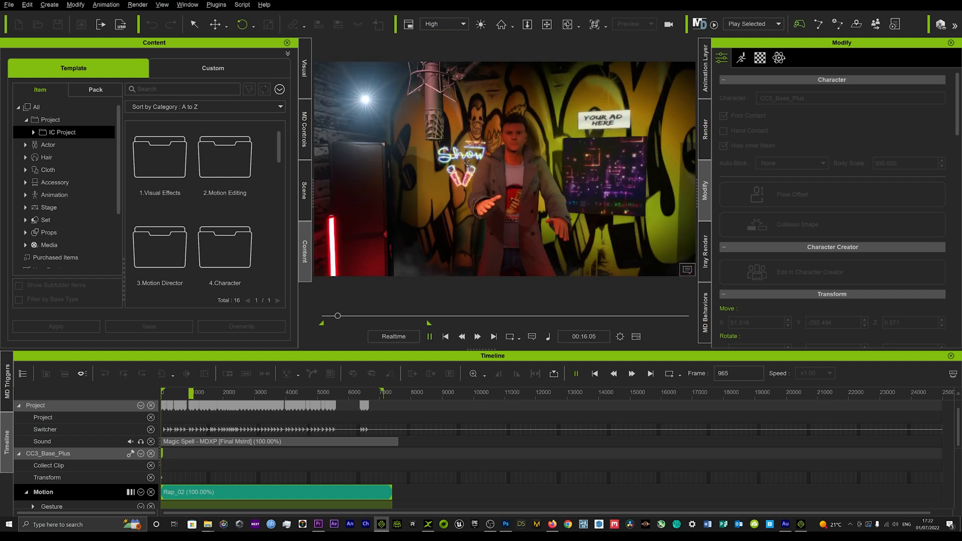
click(430, 337)
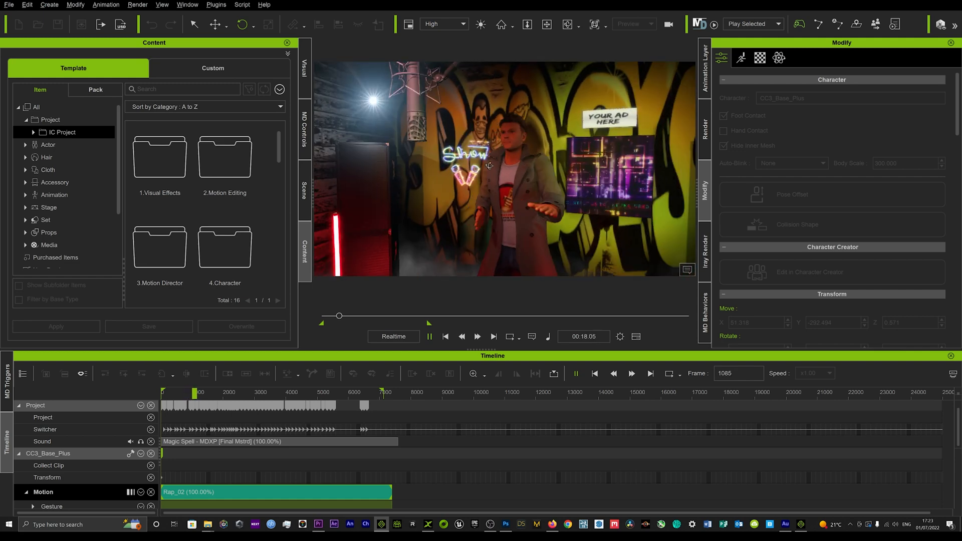